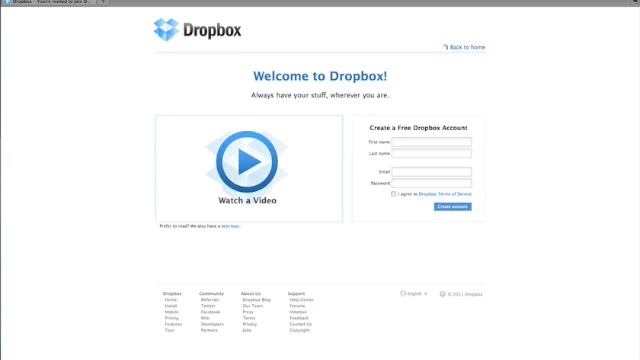
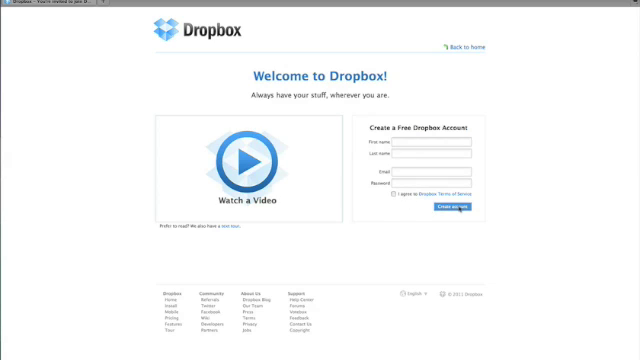
# Enter 'test' into the Create a free Dropbox Account sign-up form
pyautogui.moveTo(456, 208)
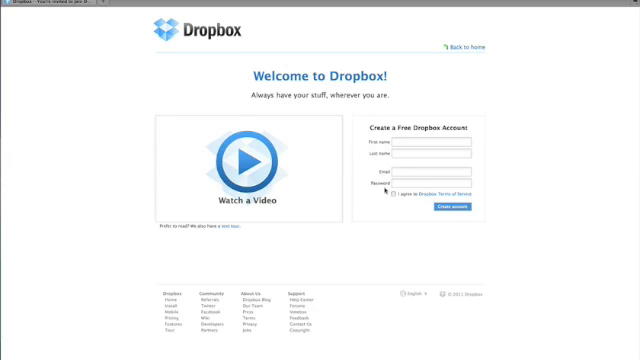
pyautogui.moveTo(404, 244)
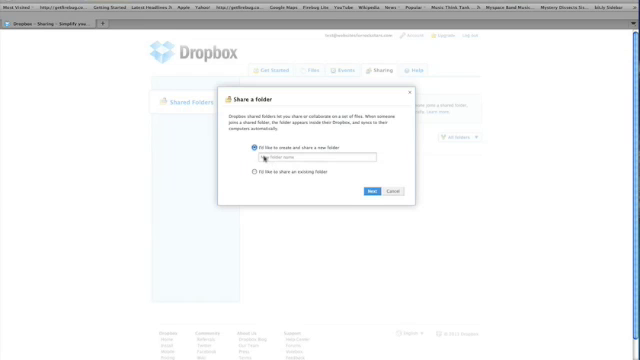
# Create and share a new folder named 'myseed' after the website domain
pyautogui.write('New folder name')
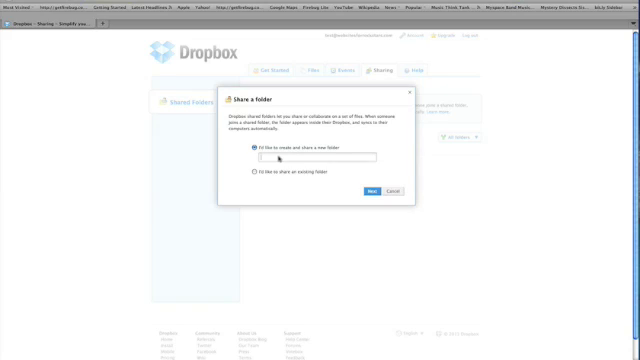
pyautogui.write('myseed')
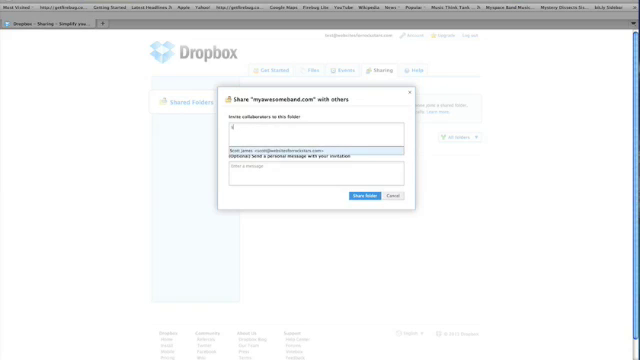
pyautogui.write('scott')
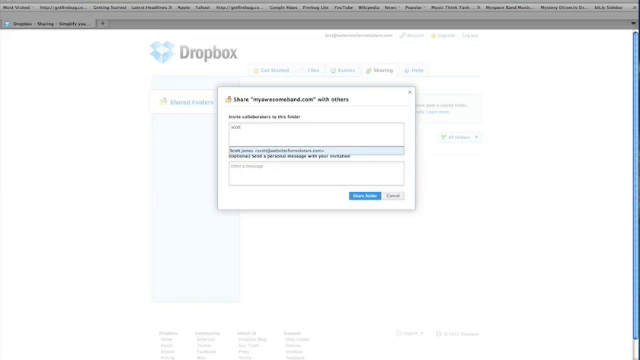
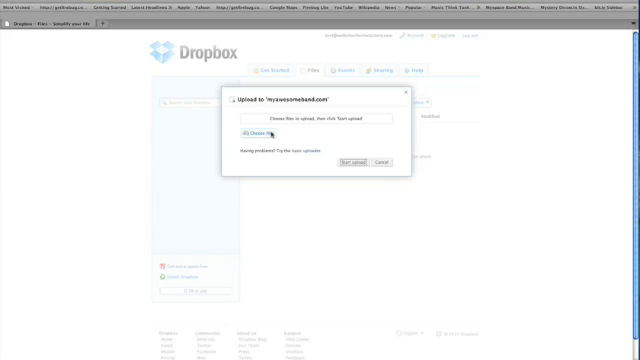
# Choose a file from Documents and upload it into the shared folder
pyautogui.click(248, 132)
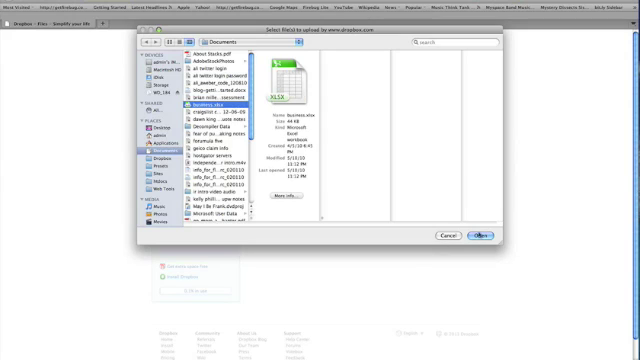
pyautogui.click(480, 236)
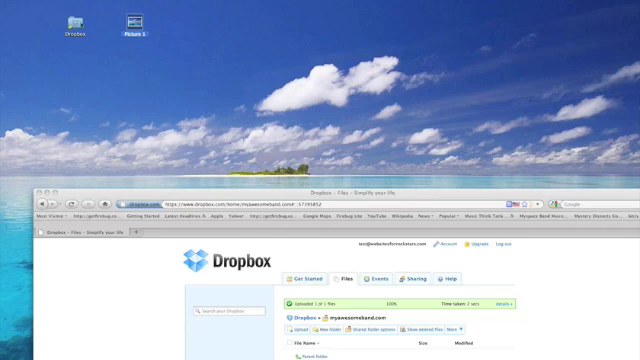
# Browse the local Dropbox folder in Finder and view a synced subfolder's files
pyautogui.doubleClick(68, 24)
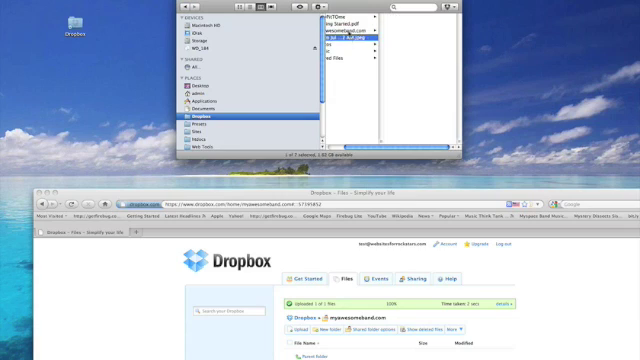
pyautogui.click(350, 40)
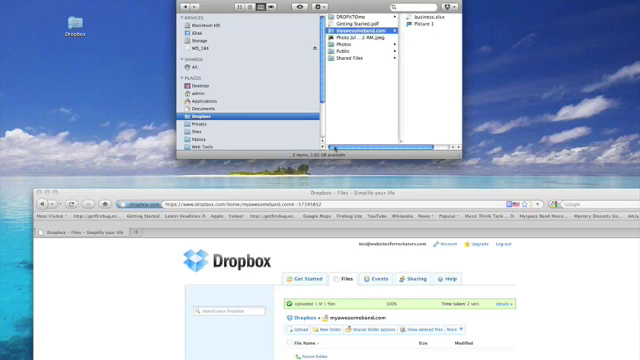